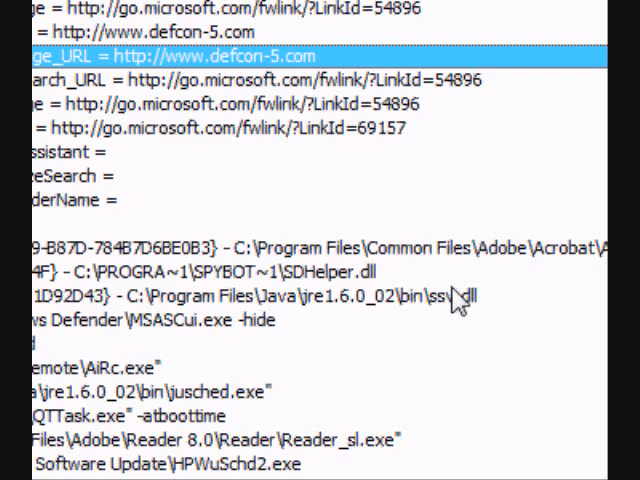
- Review the scan results and check the Adobe Reader Speed Launcher startup entry
scroll("left", 3)
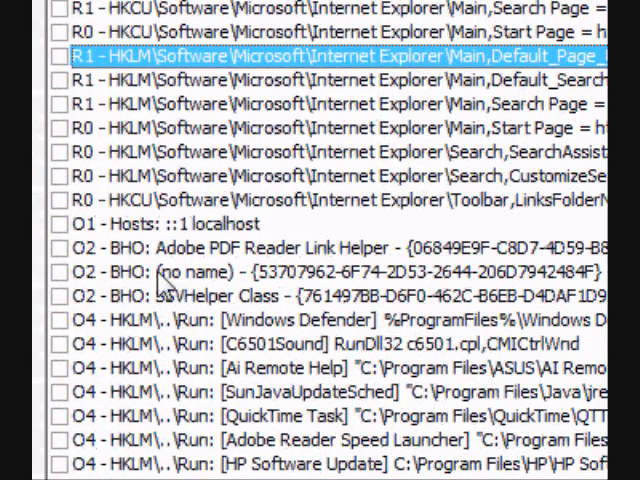
mouse_move(256, 290)
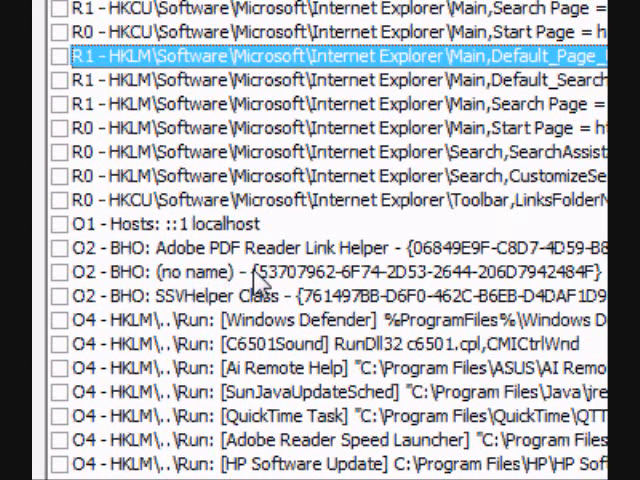
scroll("right", 3)
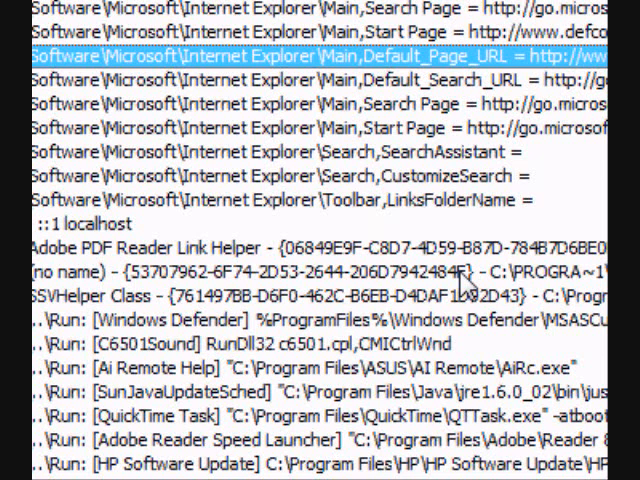
scroll("right", 3)
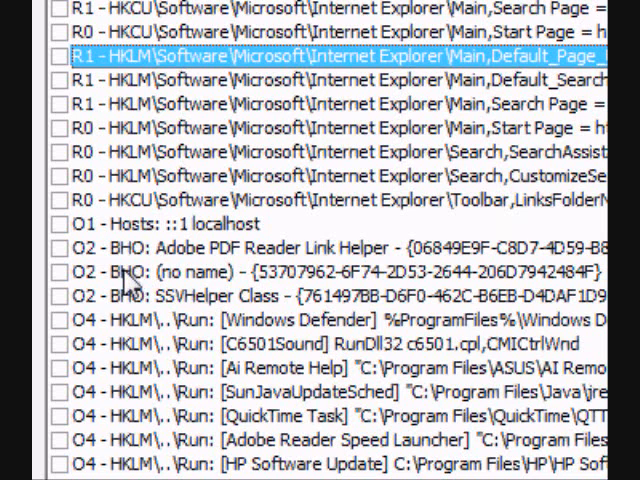
scroll("right", 3)
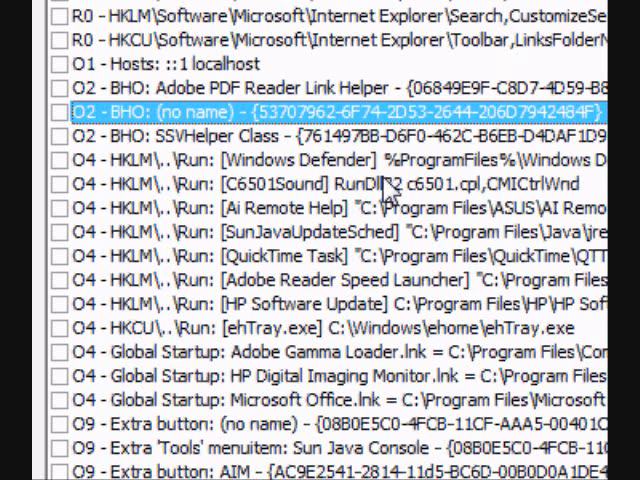
mouse_move(124, 316)
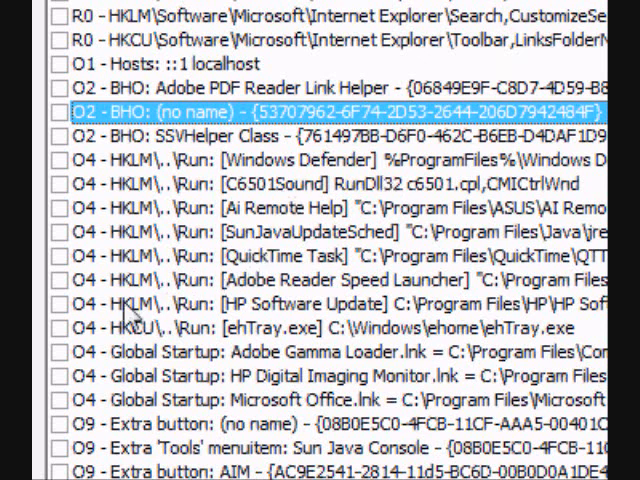
mouse_move(168, 330)
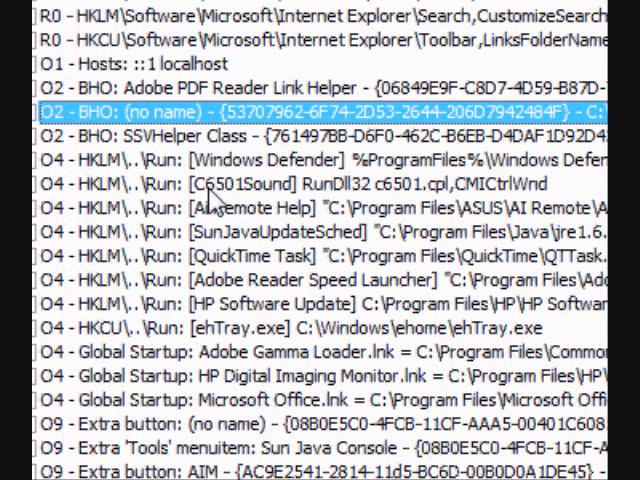
mouse_move(272, 204)
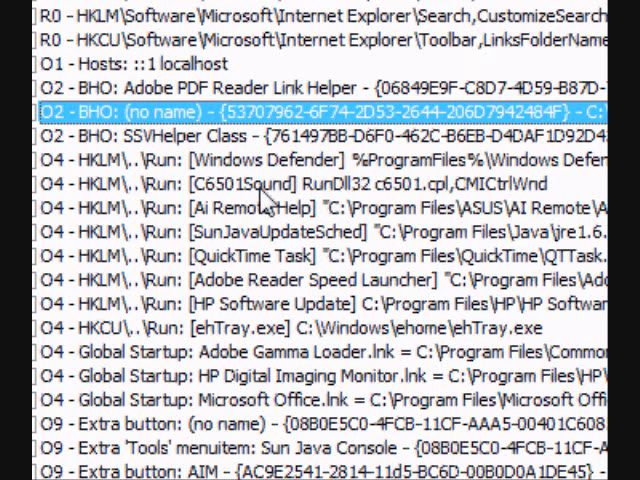
scroll("down", 3)
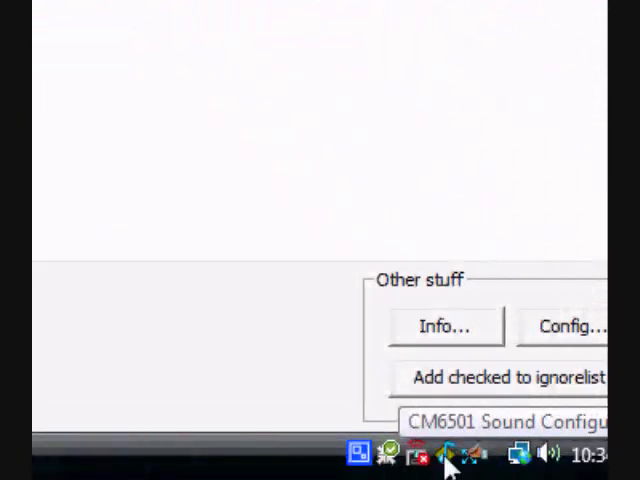
mouse_move(430, 424)
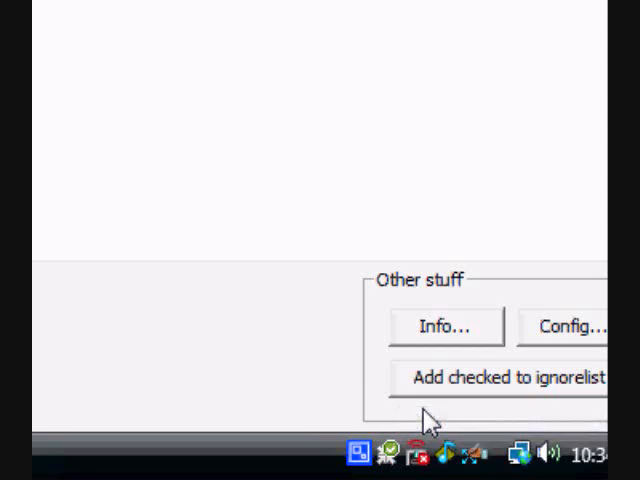
mouse_move(452, 456)
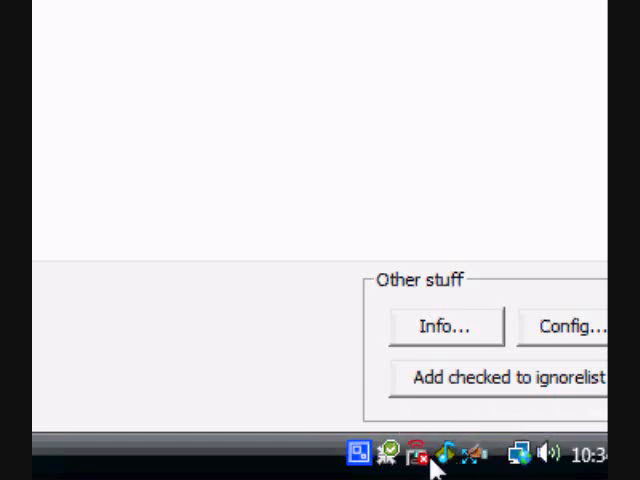
mouse_move(404, 444)
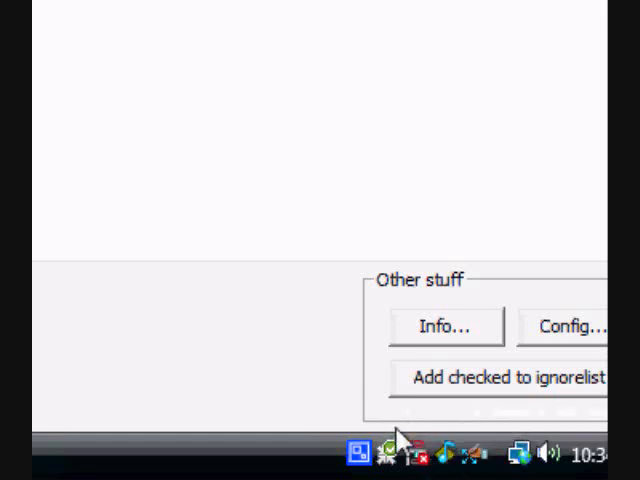
left_click(444, 326)
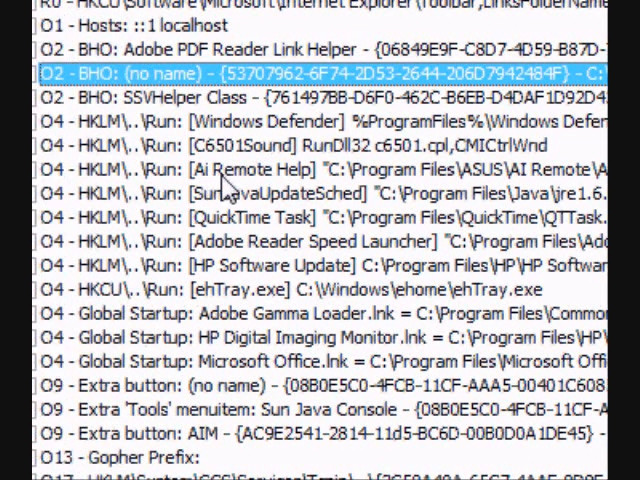
mouse_move(300, 184)
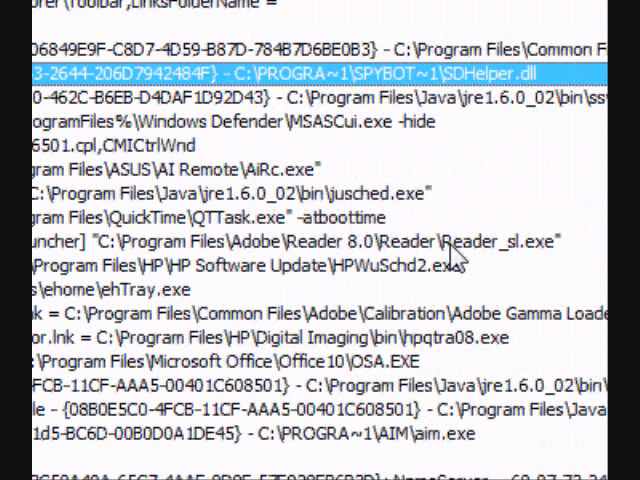
mouse_move(290, 230)
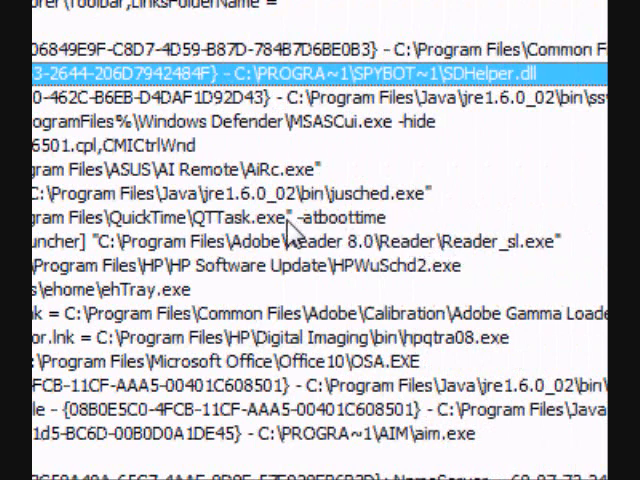
scroll("left", 3)
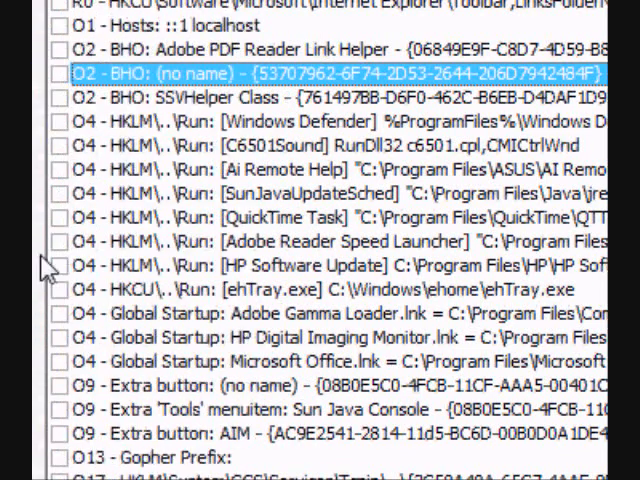
left_click(60, 240)
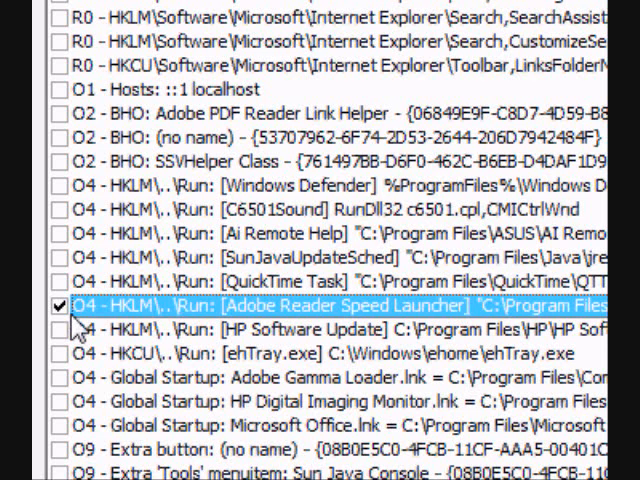
- Check the 'O4 - Global Startup: Microsoft Office.lnk' entry as well
scroll("down", 3)
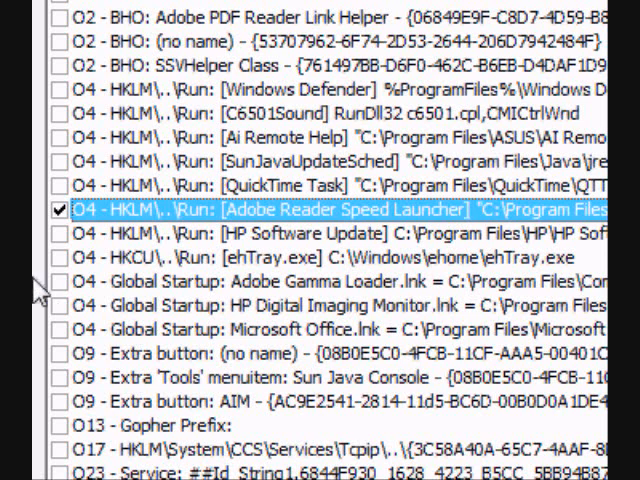
mouse_move(62, 348)
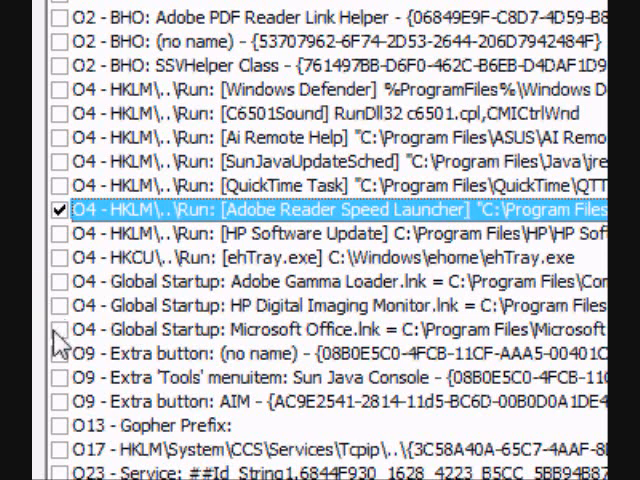
left_click(64, 330)
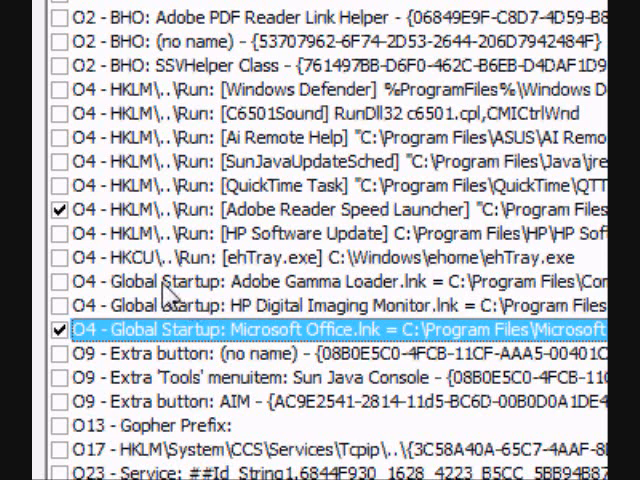
mouse_move(310, 324)
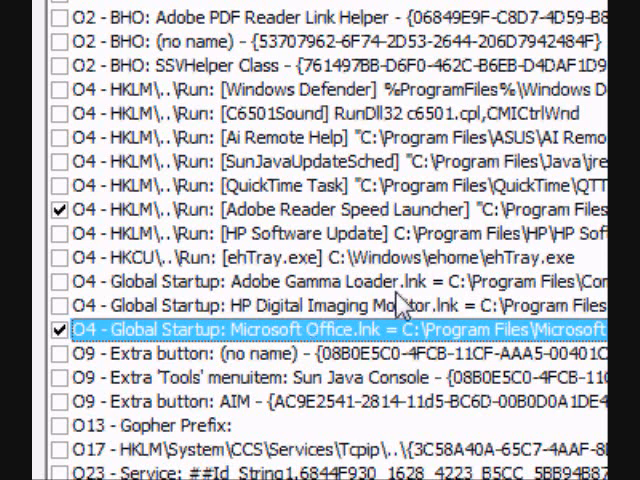
mouse_move(338, 340)
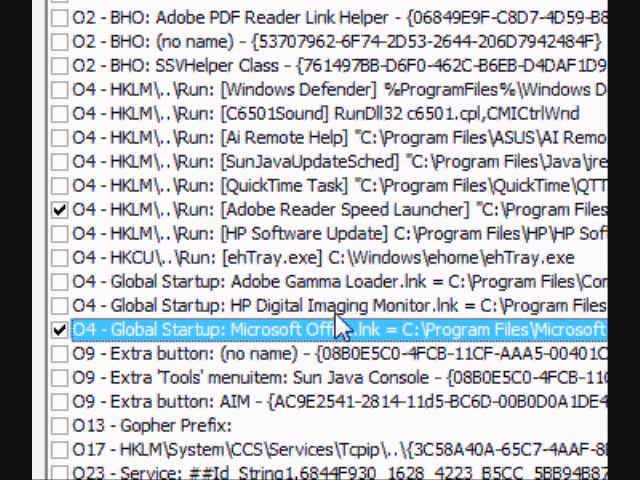
mouse_move(280, 370)
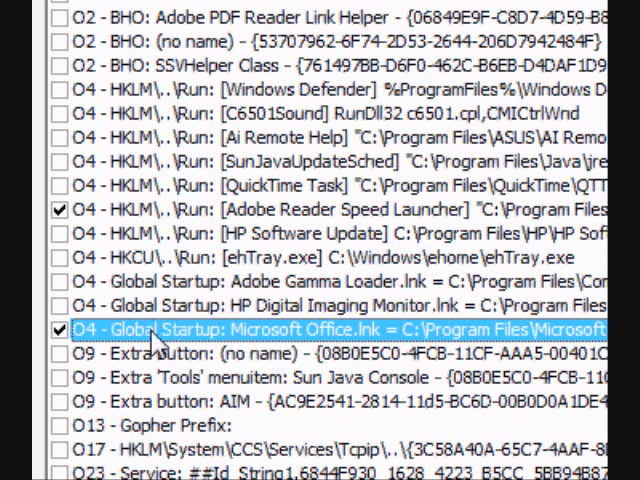
scroll("right", 3)
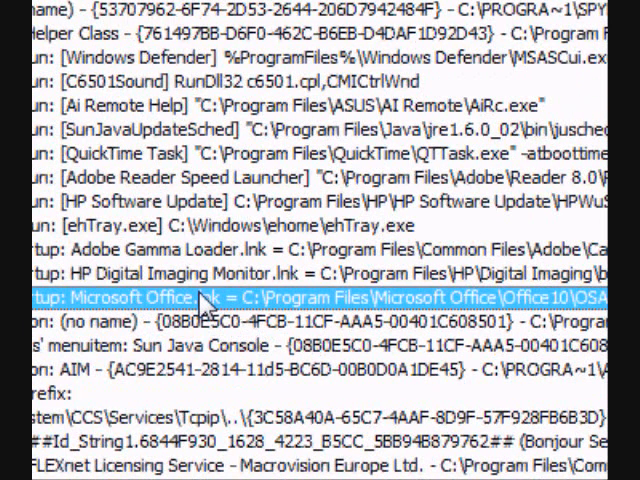
scroll("left", 3)
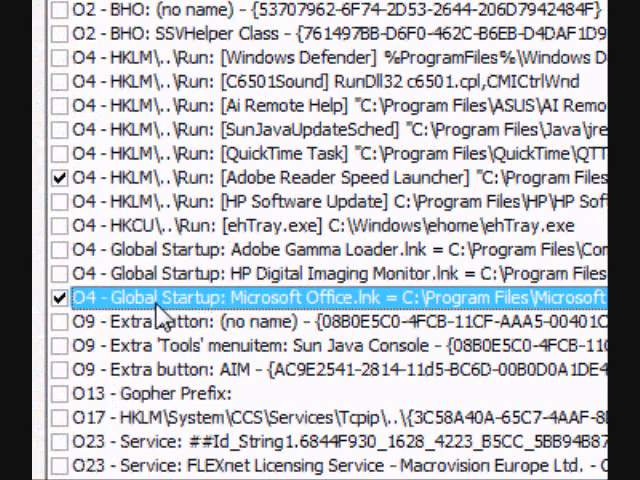
scroll("down", 3)
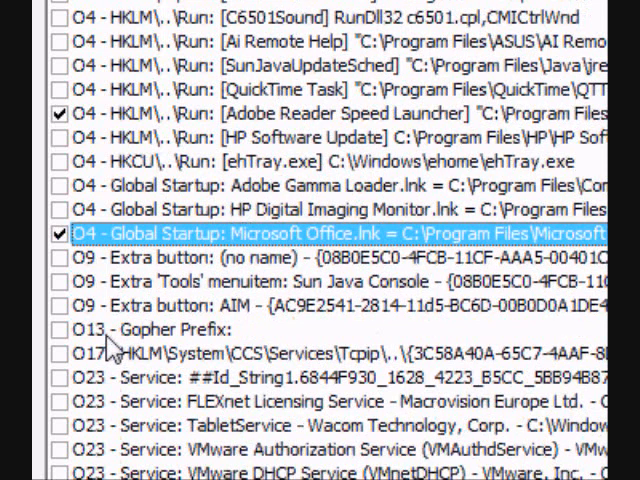
mouse_move(108, 304)
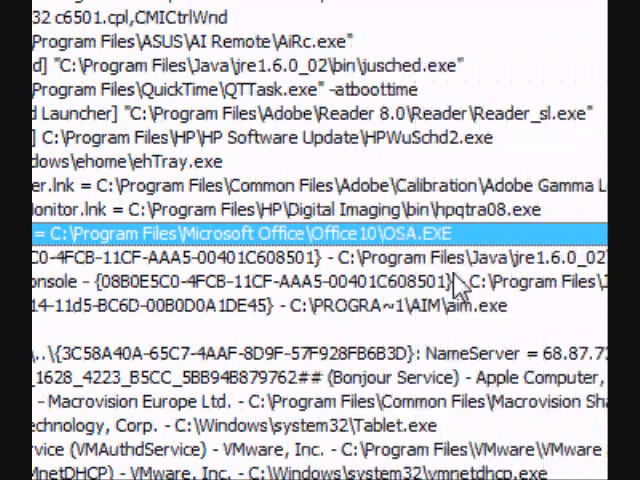
scroll("left", 3)
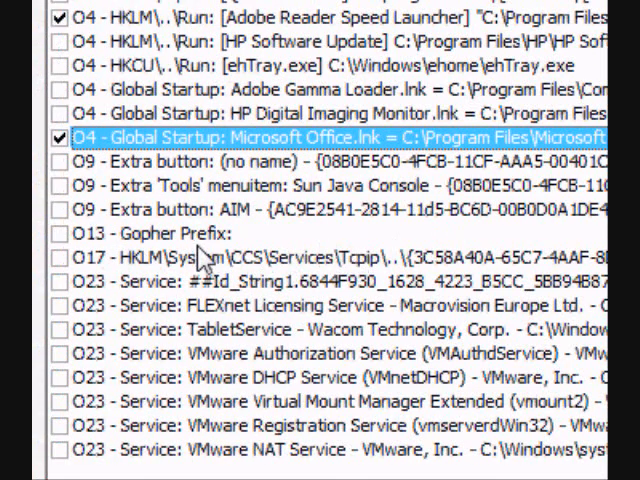
mouse_move(188, 264)
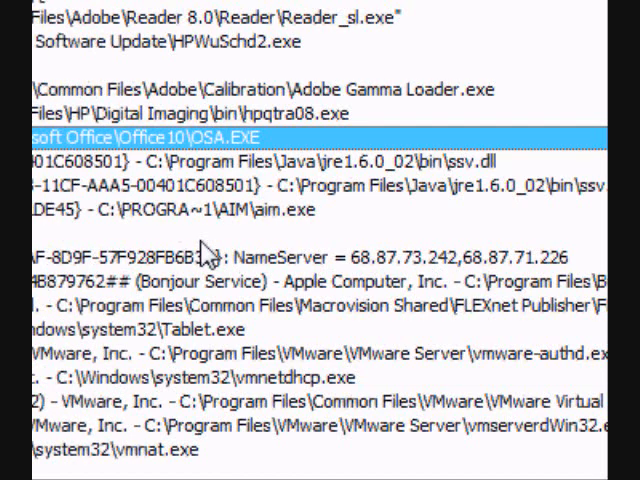
scroll("left", 3)
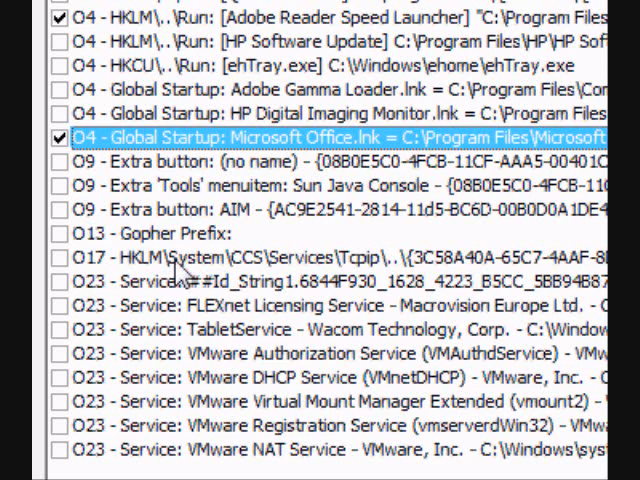
mouse_move(64, 280)
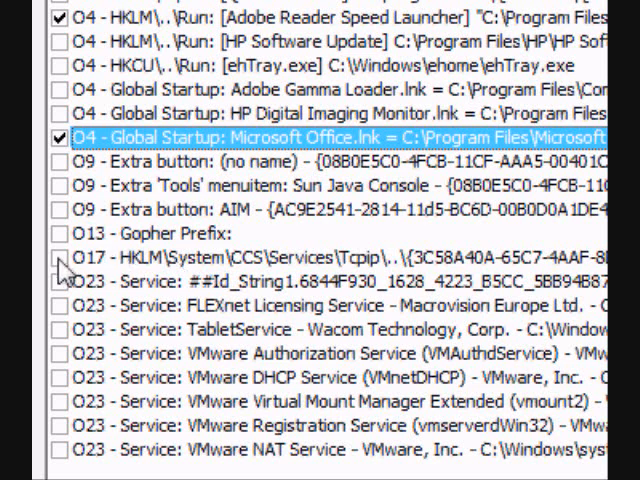
mouse_move(300, 360)
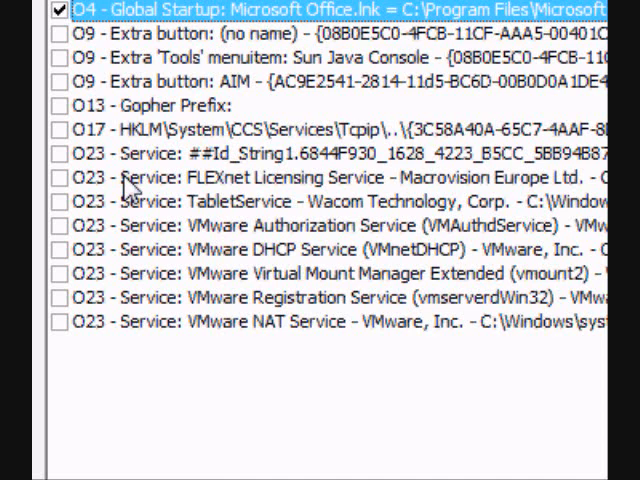
mouse_move(340, 216)
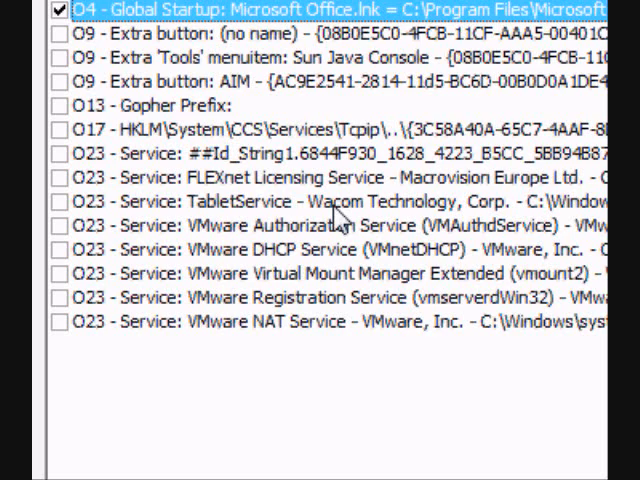
- Fix the two checked entries and confirm their permanent removal, emptying the results list
scroll("up", 3)
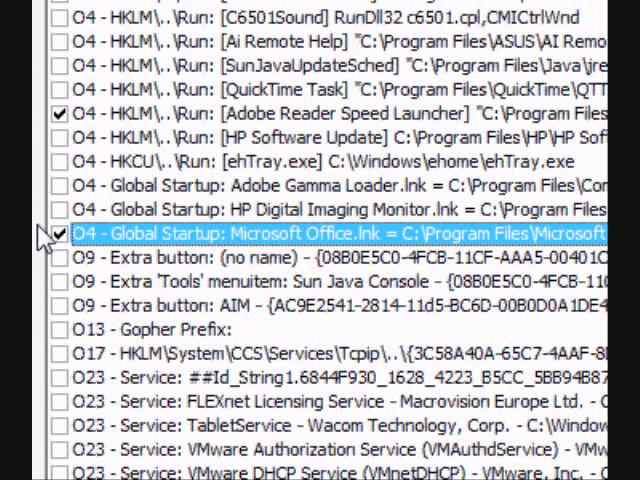
left_click(258, 358)
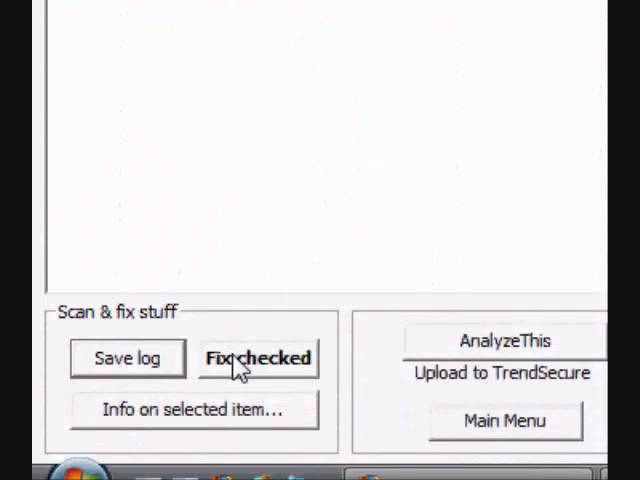
left_click(256, 358)
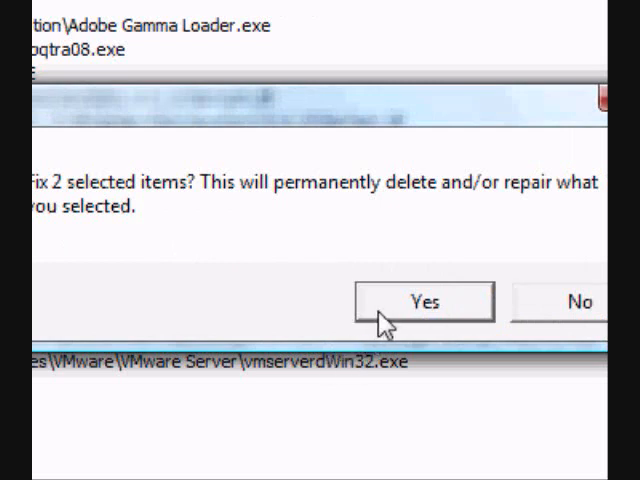
left_click(424, 300)
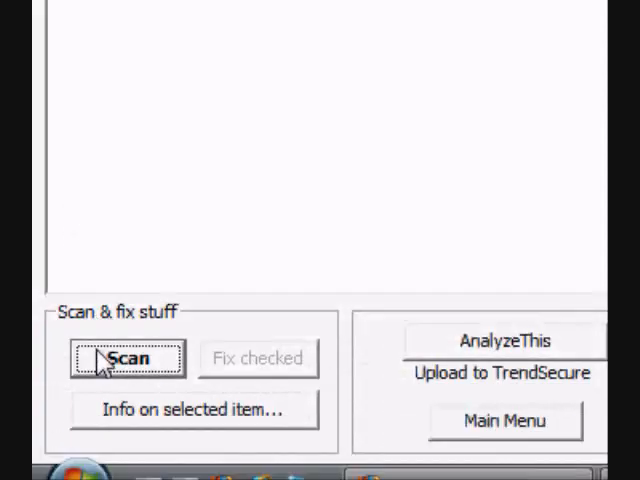